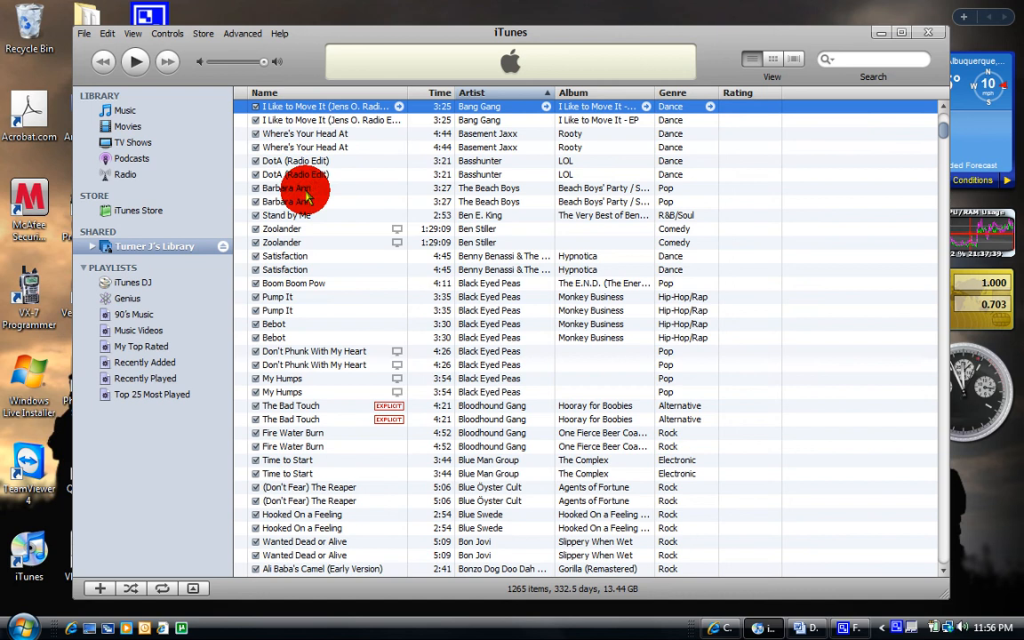
pyautogui.moveTo(220, 80)
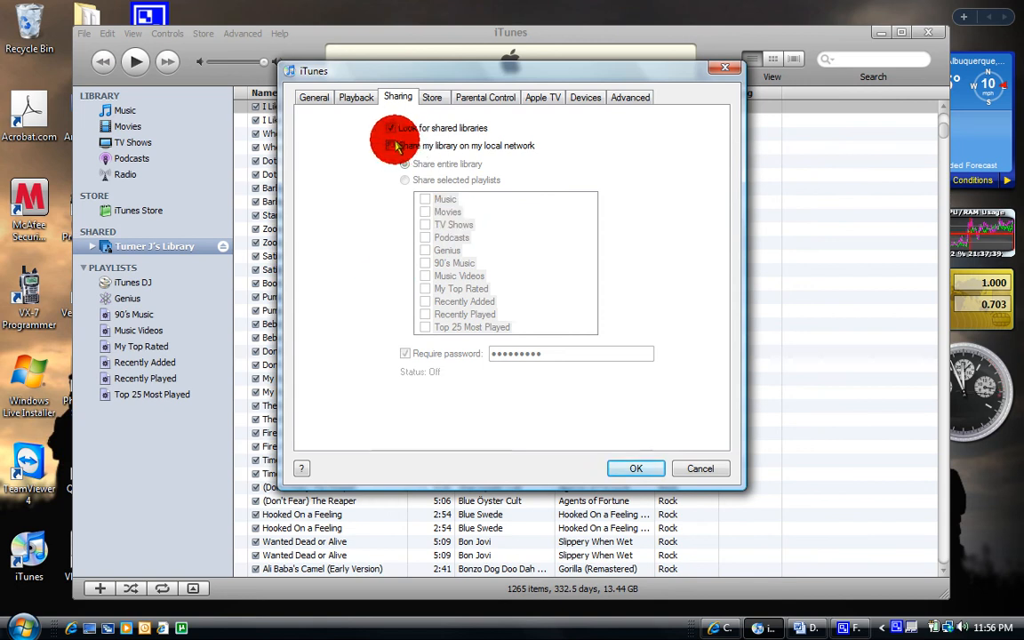
# - Turn off 'Look for shared libraries' and turn on 'Share my library on my local network'
pyautogui.click(391, 145)
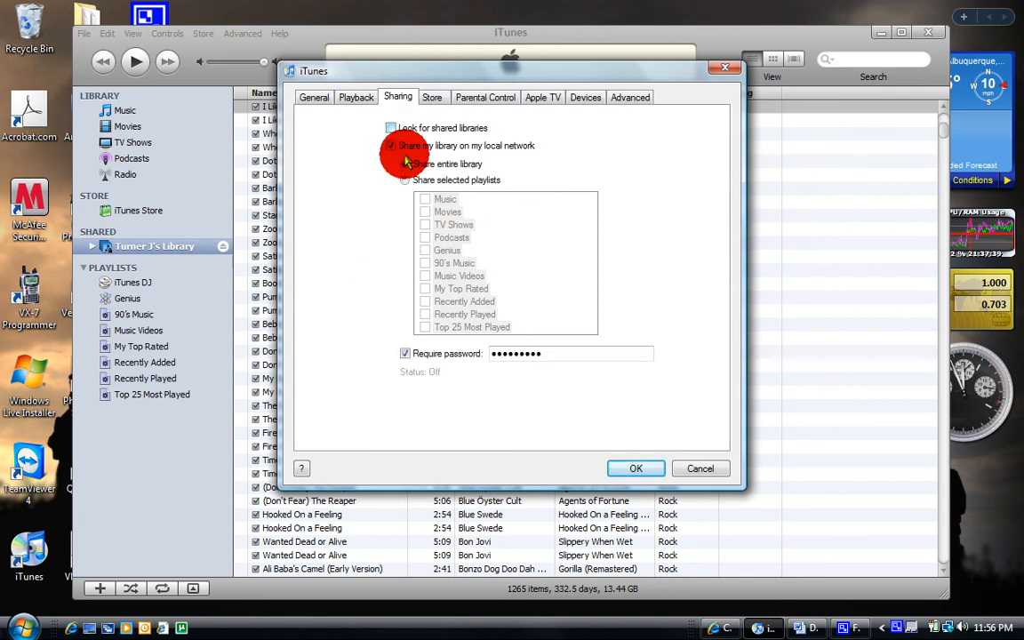
pyautogui.click(405, 163)
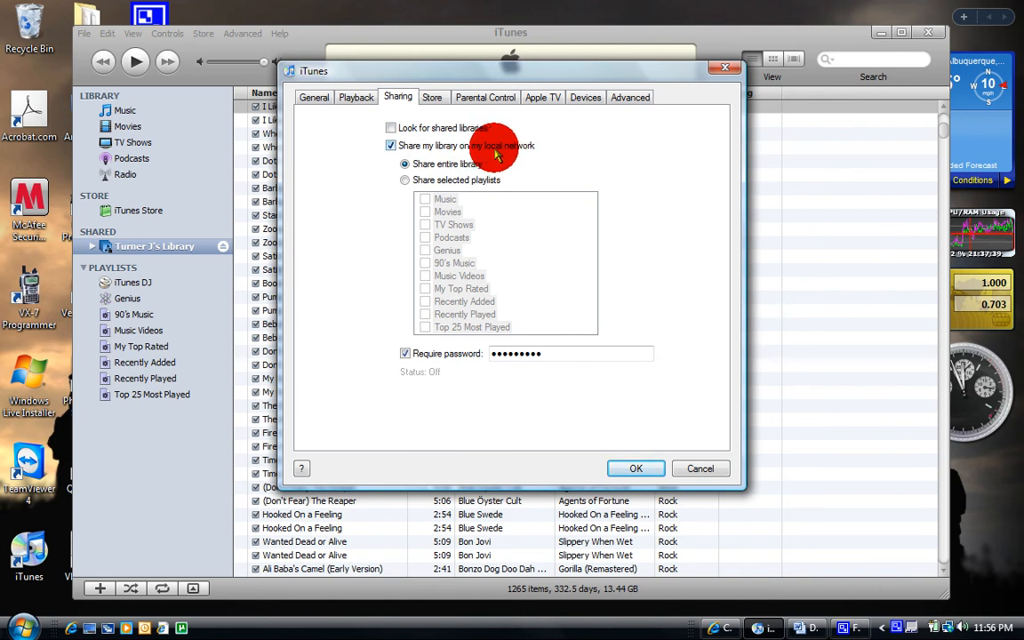
pyautogui.moveTo(520, 152)
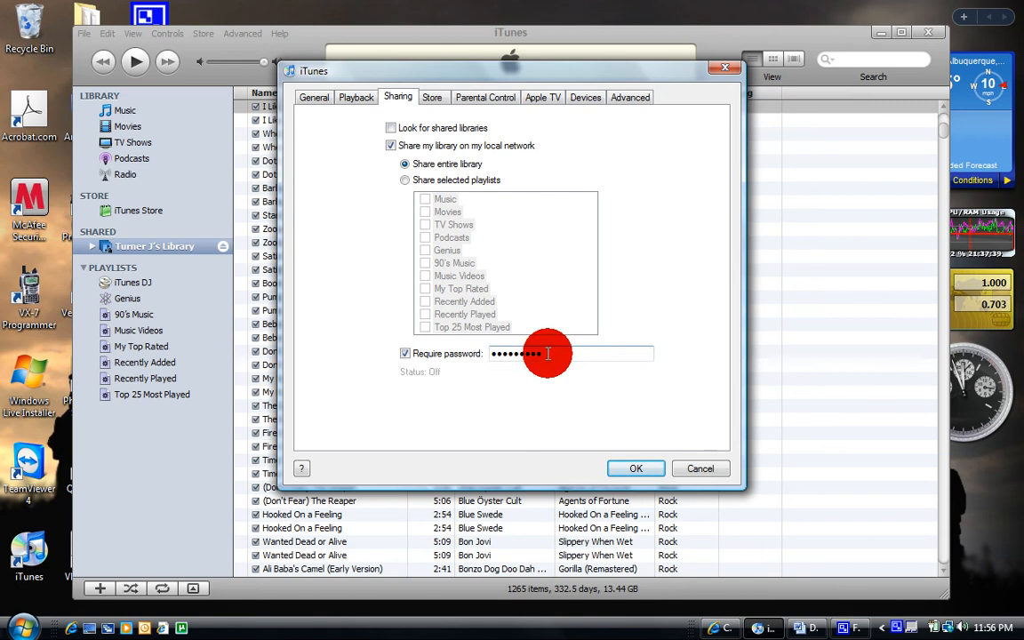
pyautogui.moveTo(533, 345)
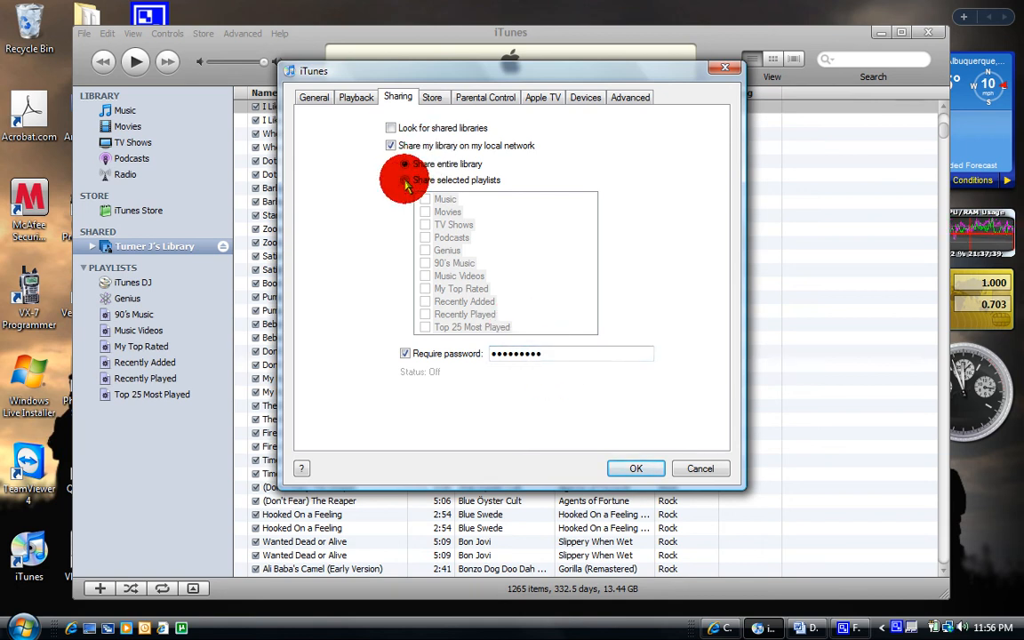
pyautogui.click(405, 163)
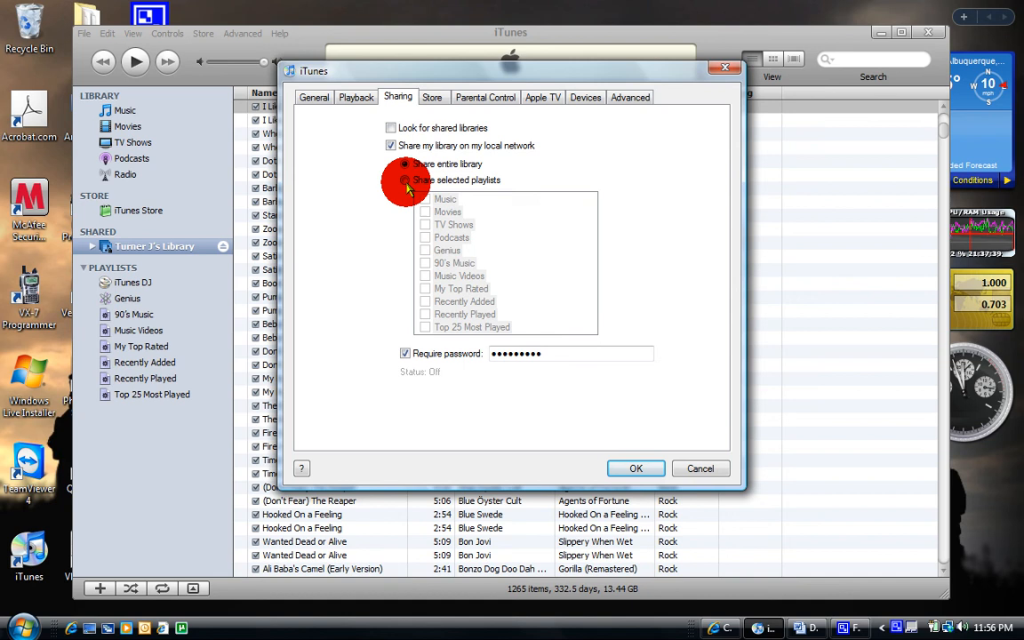
pyautogui.click(405, 179)
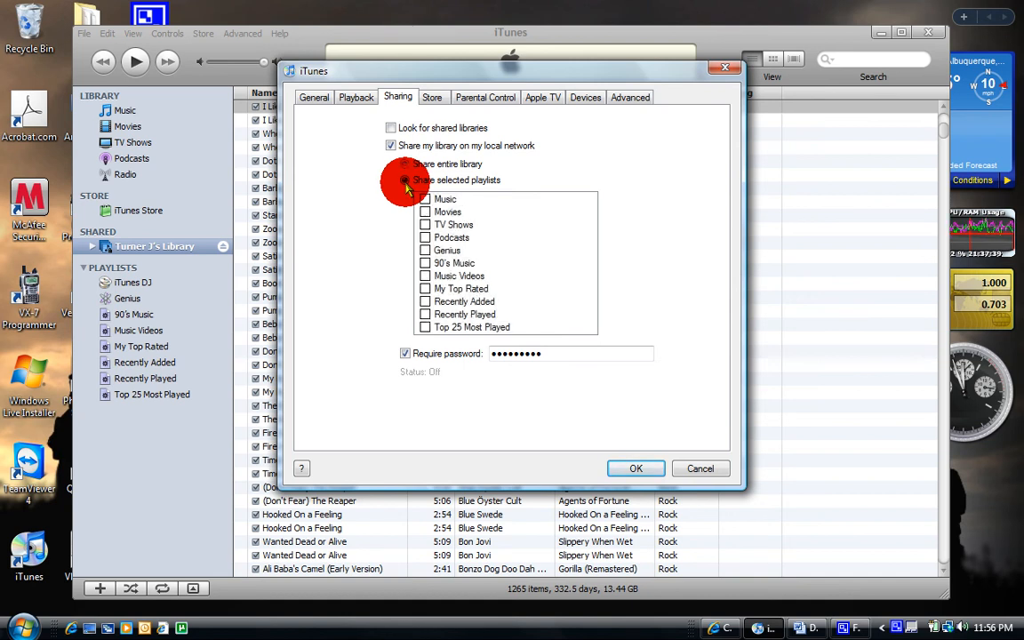
pyautogui.click(405, 180)
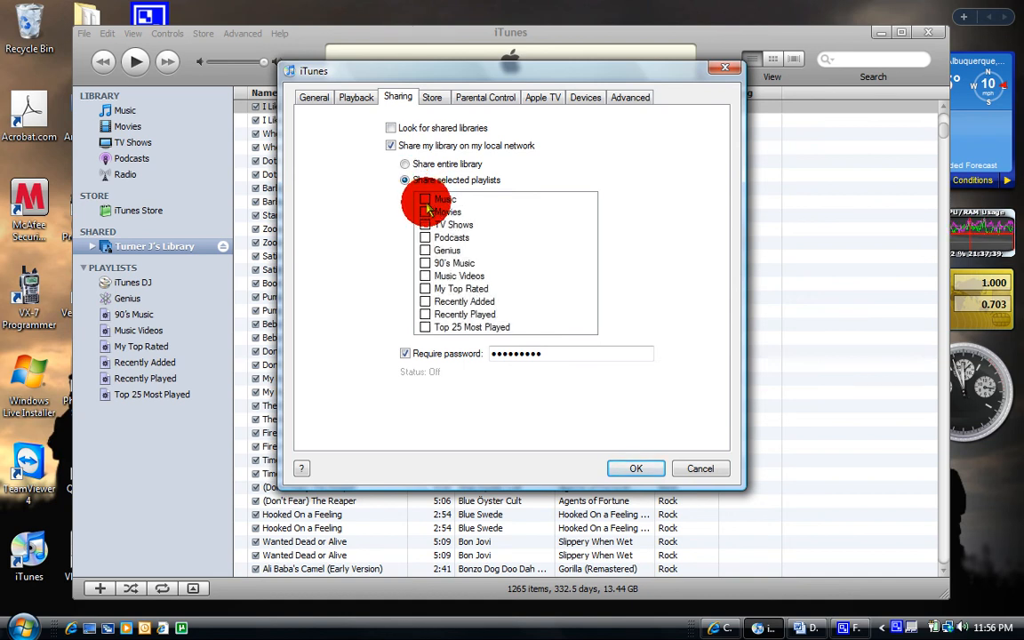
pyautogui.click(425, 223)
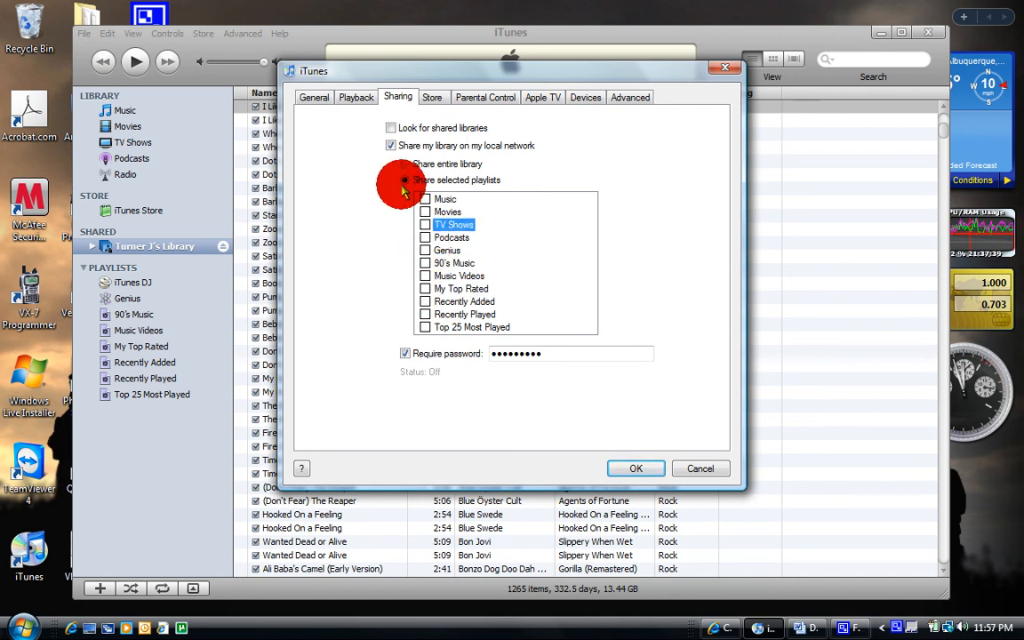
pyautogui.click(405, 164)
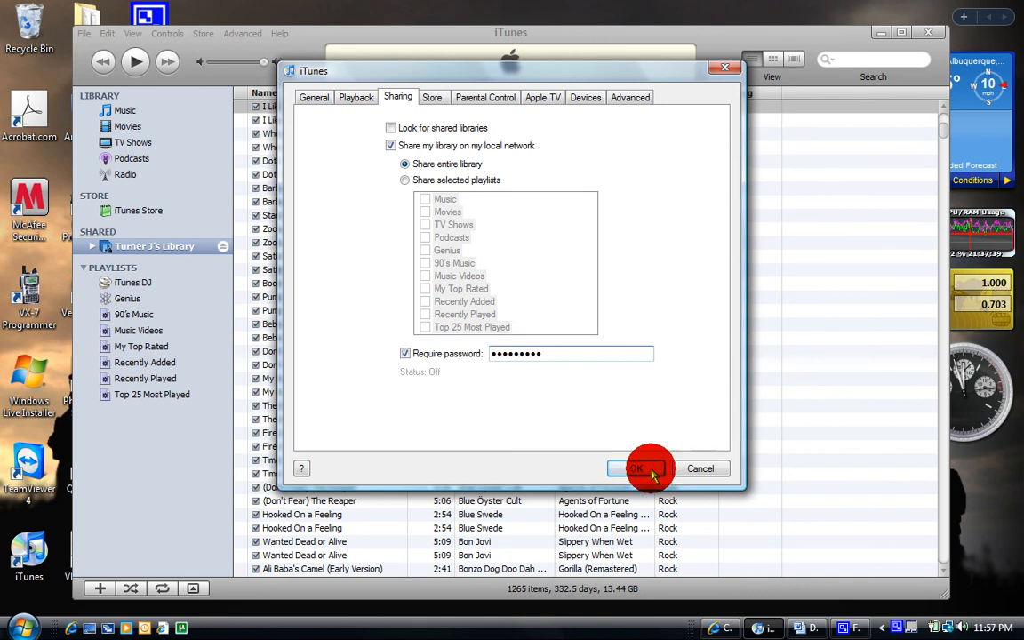
# - Save the sharing preferences and dismiss the personal-use sharing reminder
pyautogui.click(635, 469)
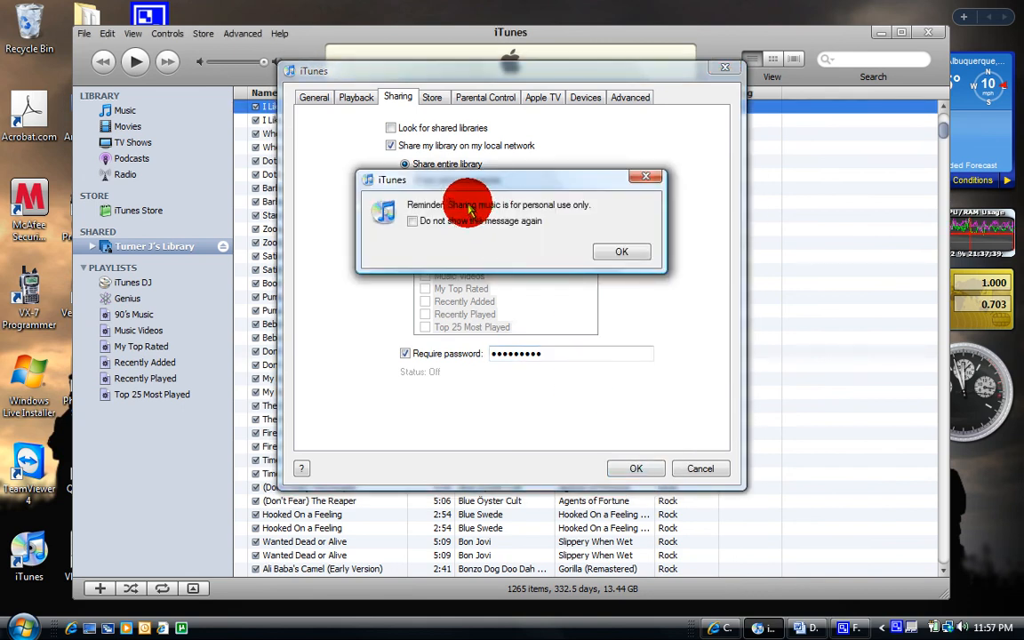
pyautogui.moveTo(602, 238)
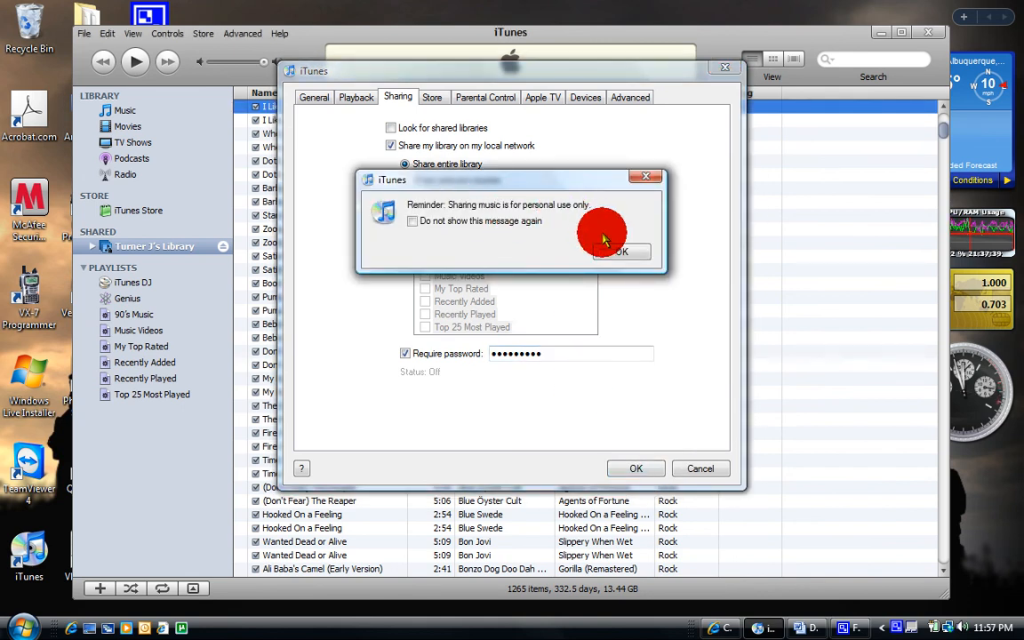
pyautogui.click(622, 252)
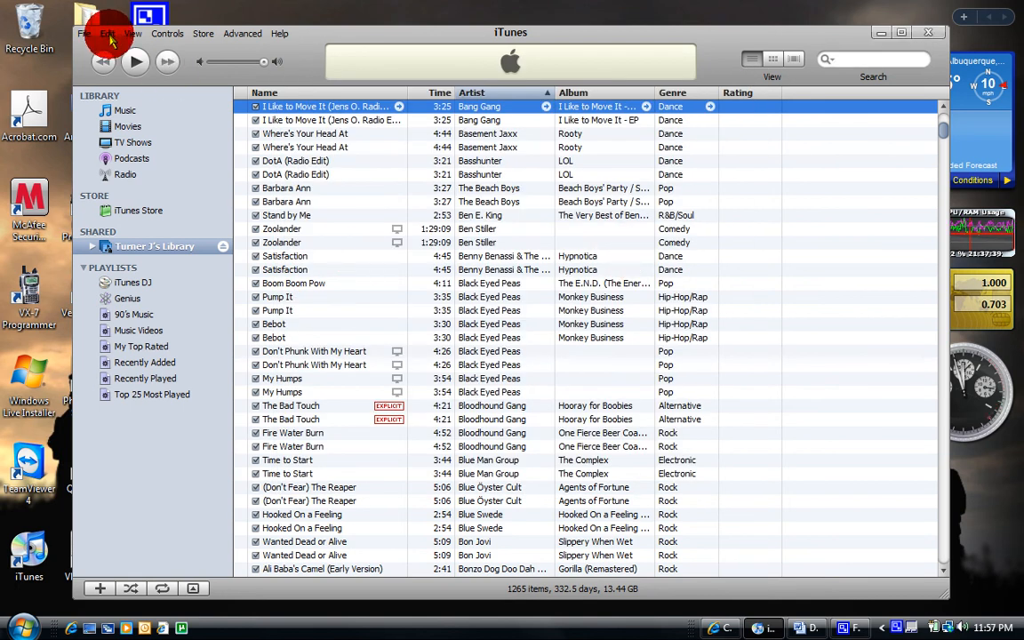
# - Show Music, confirm sharing status is On in Preferences, and re-enable looking for shared libraries
pyautogui.click(772, 59)
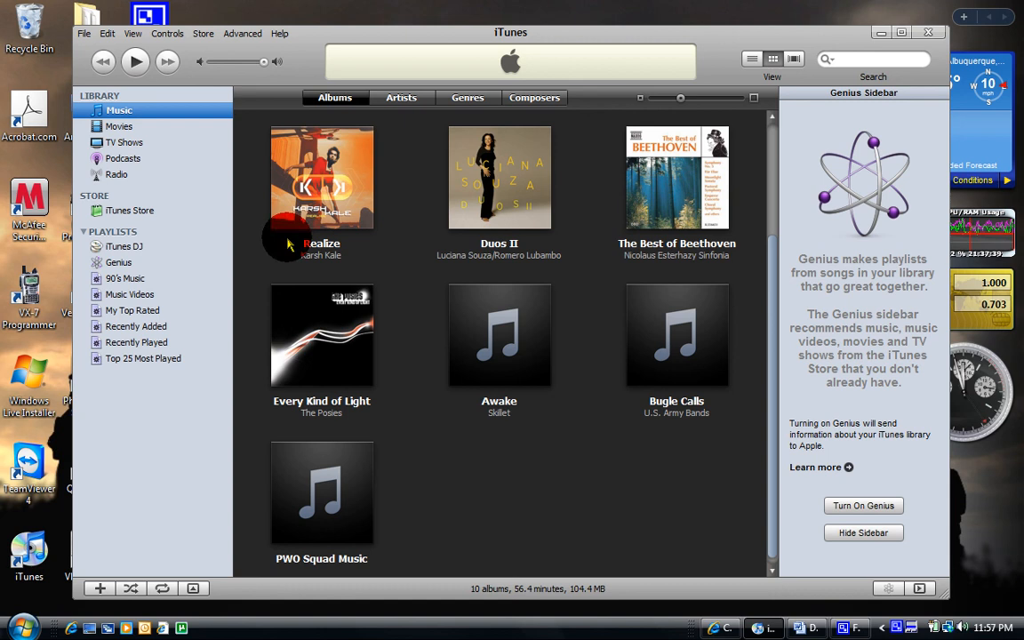
pyautogui.moveTo(240, 271)
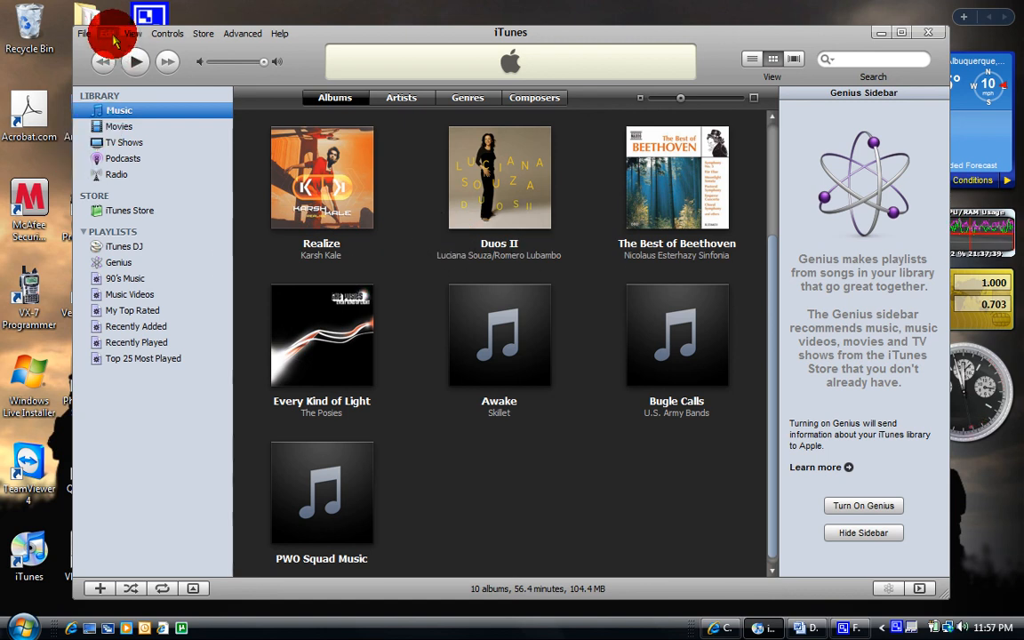
pyautogui.click(107, 33)
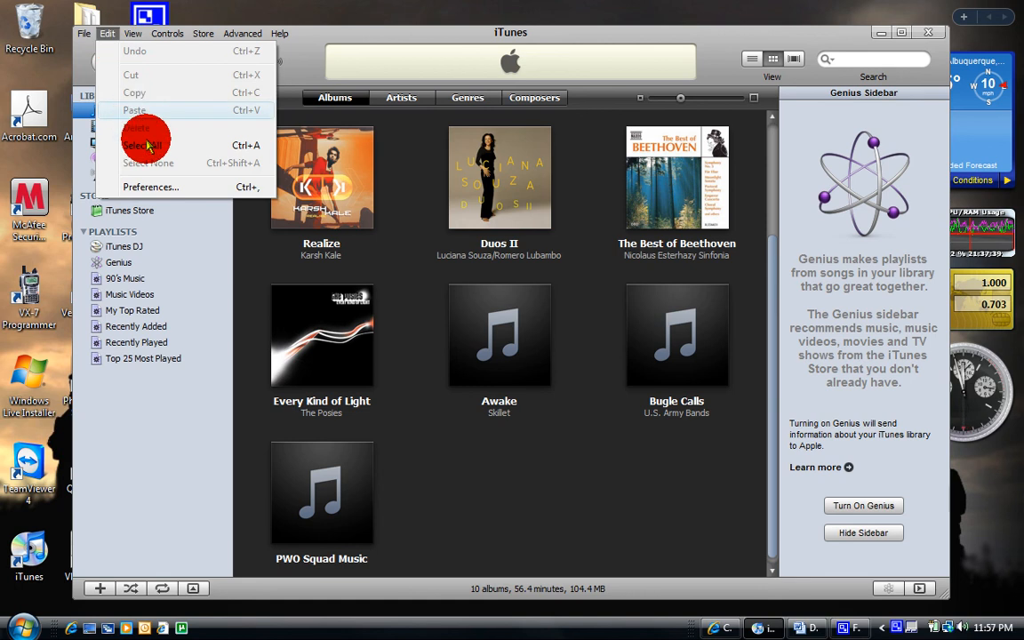
pyautogui.click(150, 187)
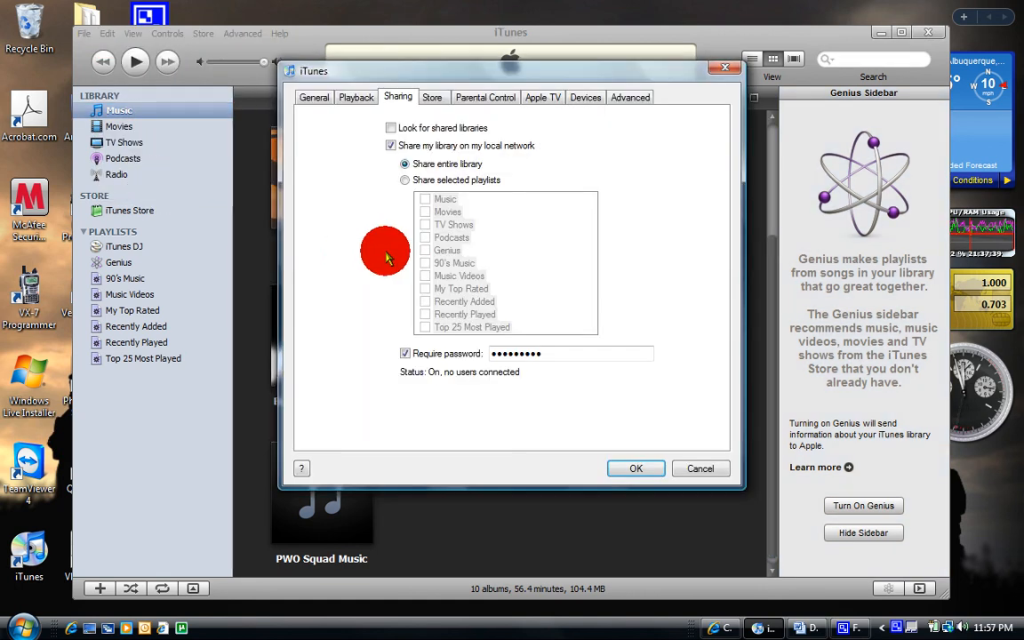
pyautogui.moveTo(438, 382)
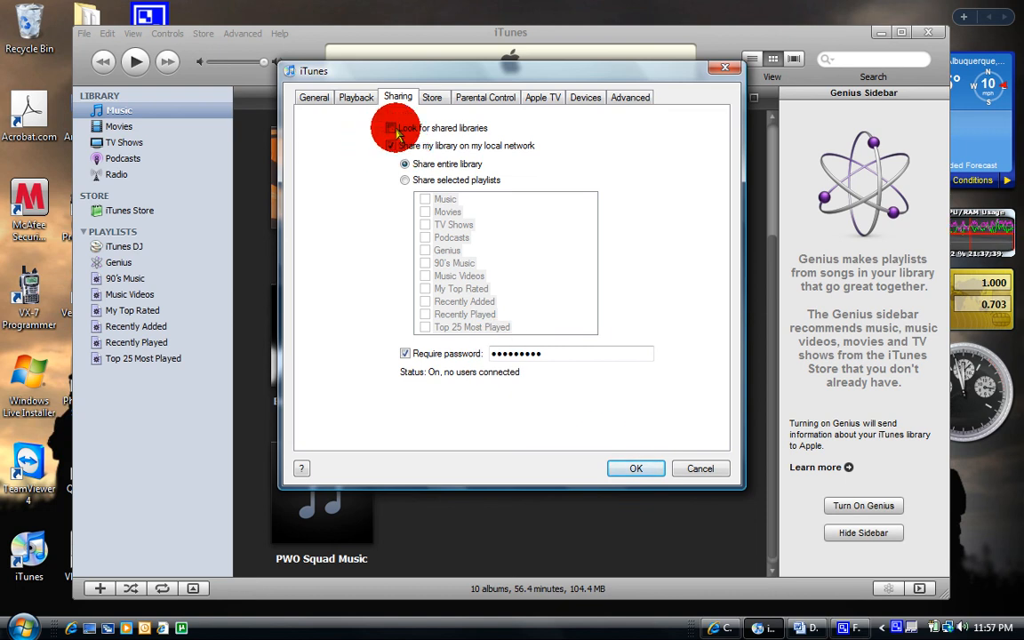
pyautogui.click(390, 145)
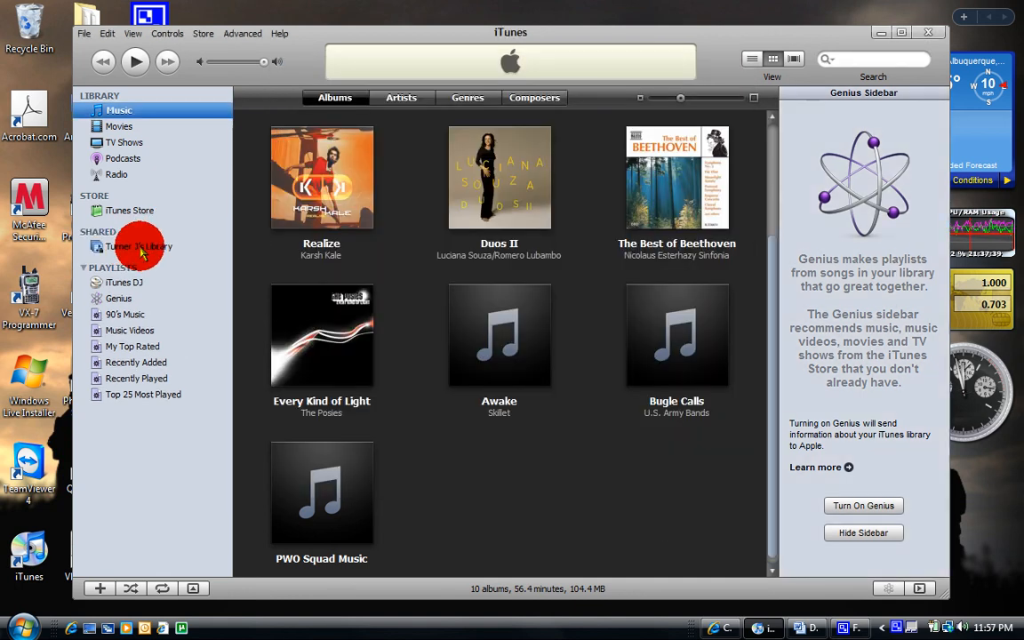
pyautogui.click(139, 246)
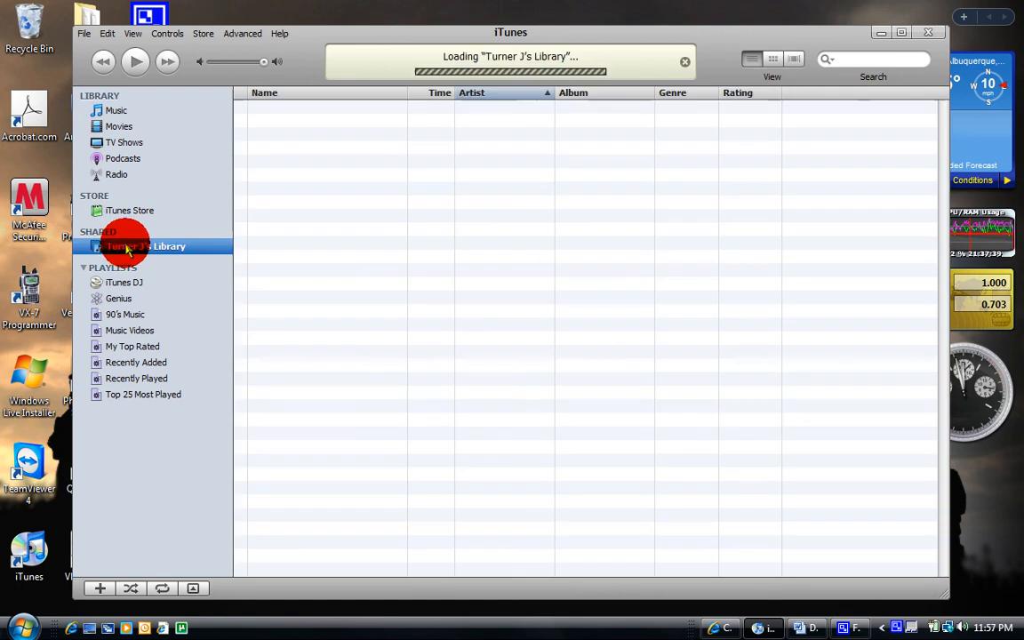
pyautogui.click(126, 246)
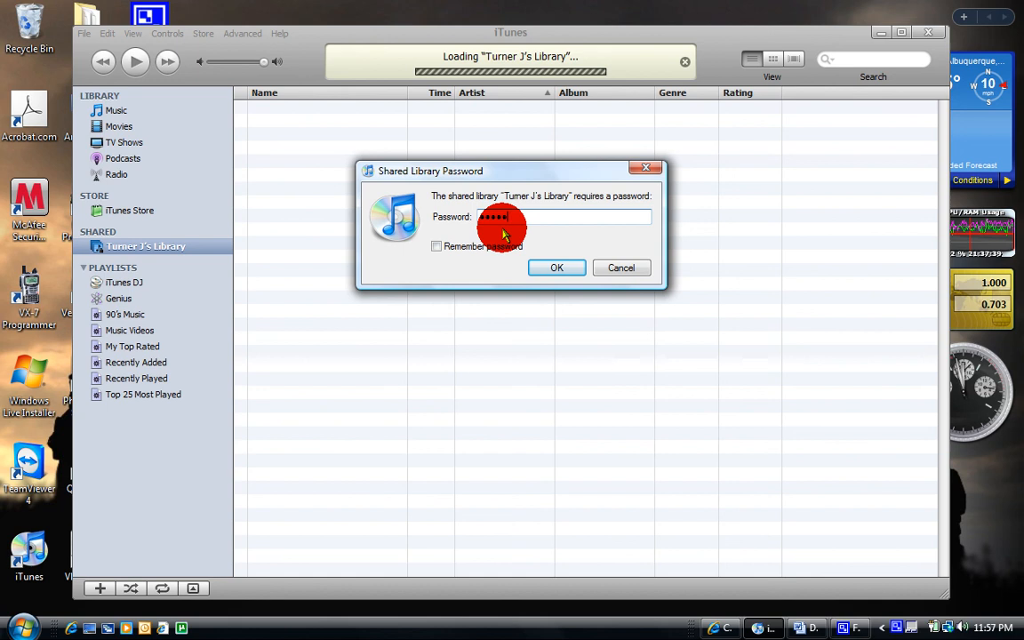
pyautogui.click(556, 267)
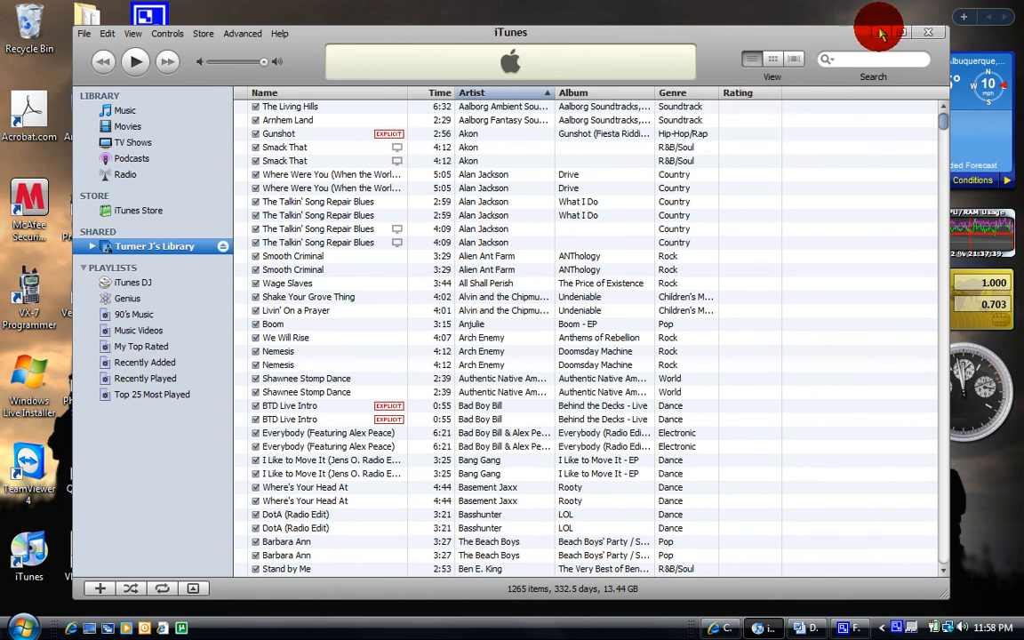
pyautogui.click(928, 32)
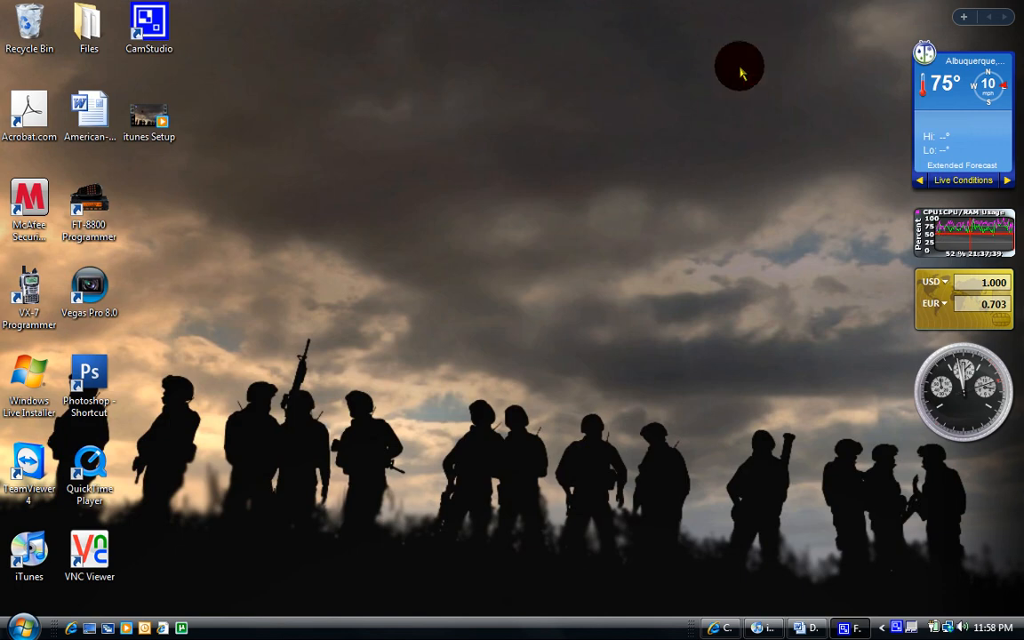
pyautogui.moveTo(591, 476)
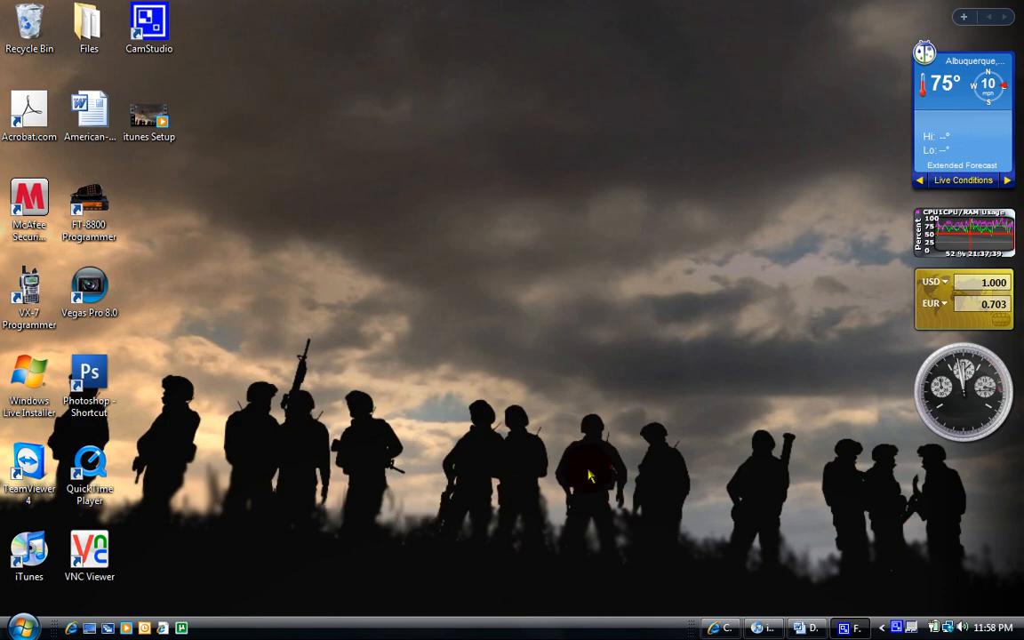